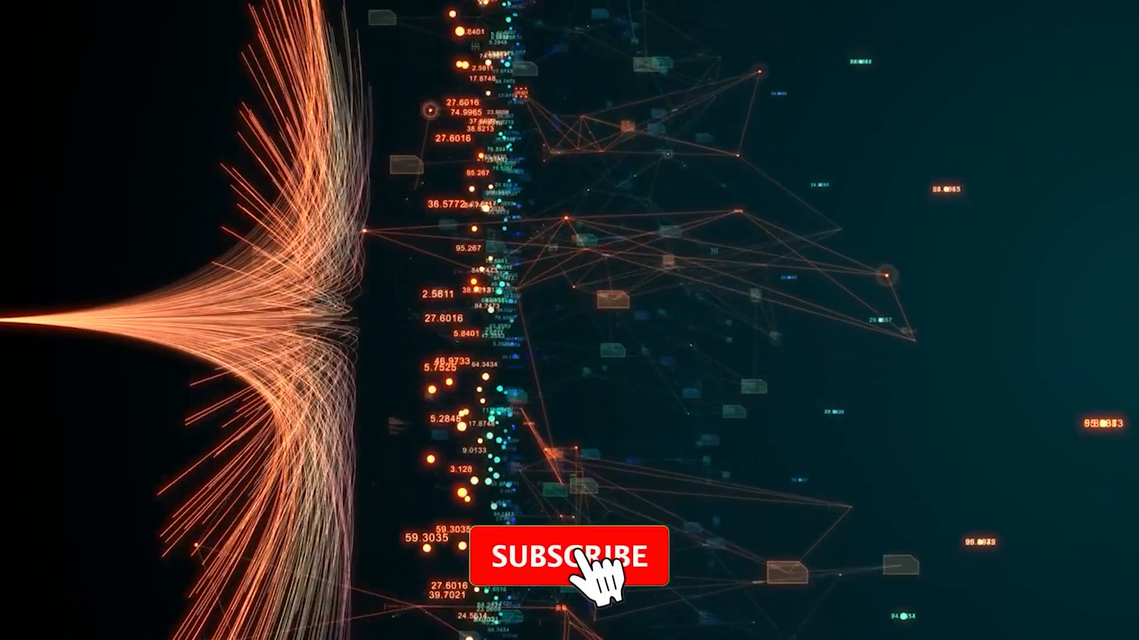
# Let the outro play as the Subscribe button becomes a Subscribed label with a bell
pyautogui.click(565, 556)
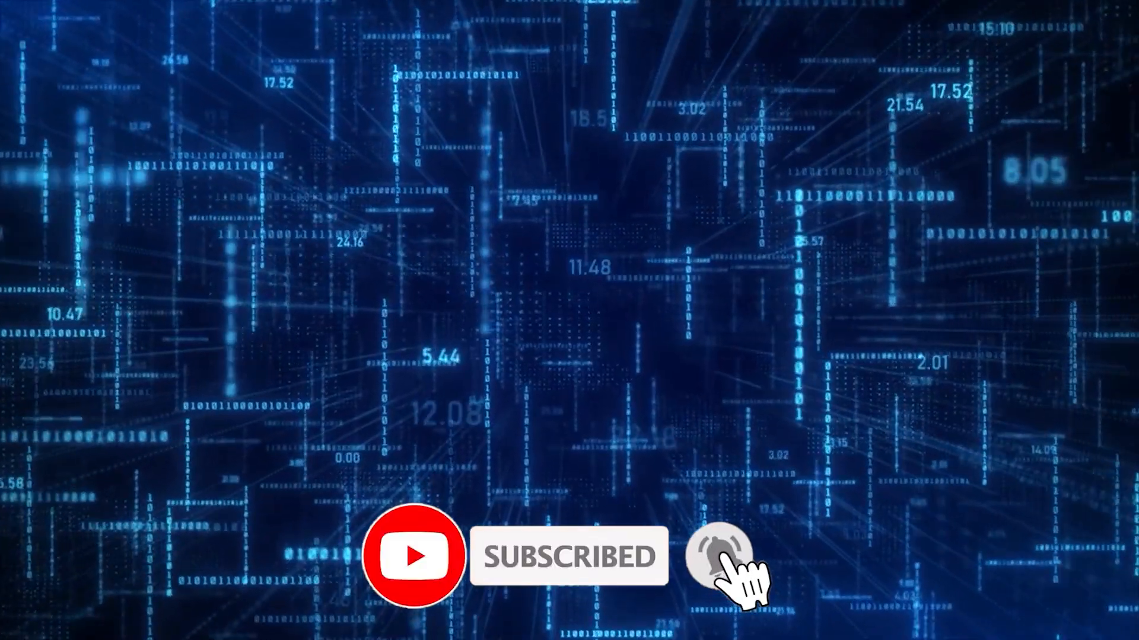